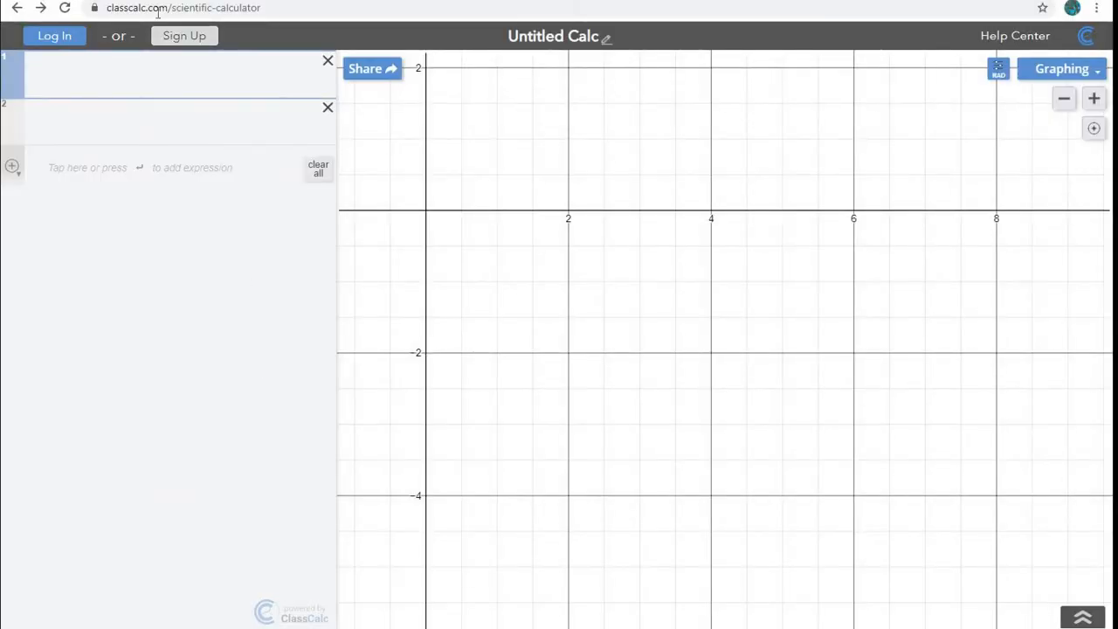
mouse_move(188, 22)
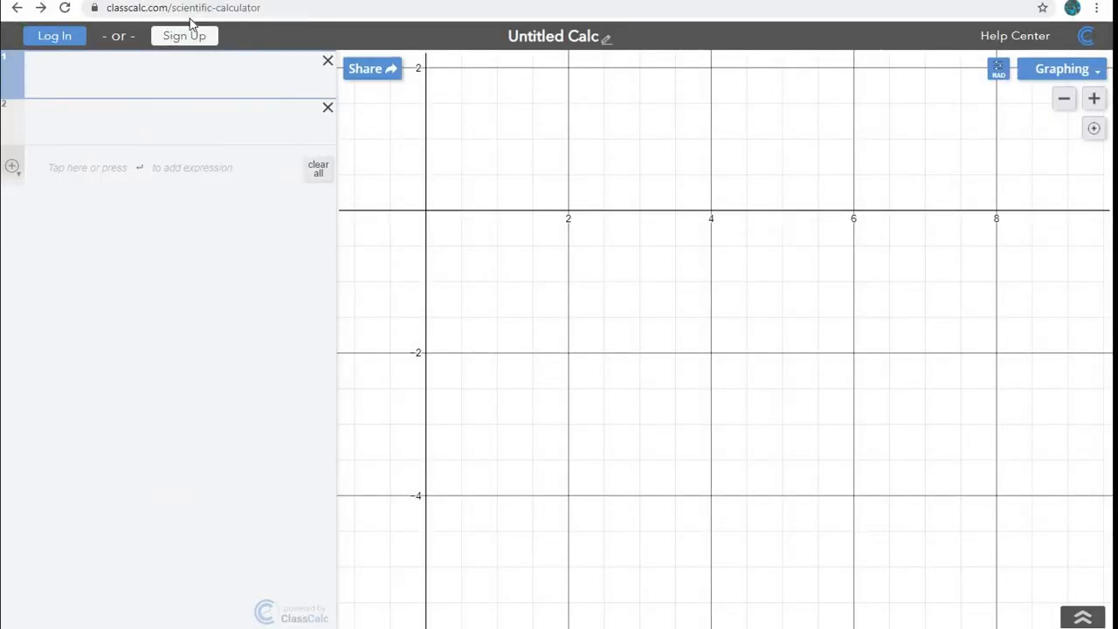
mouse_move(1110, 103)
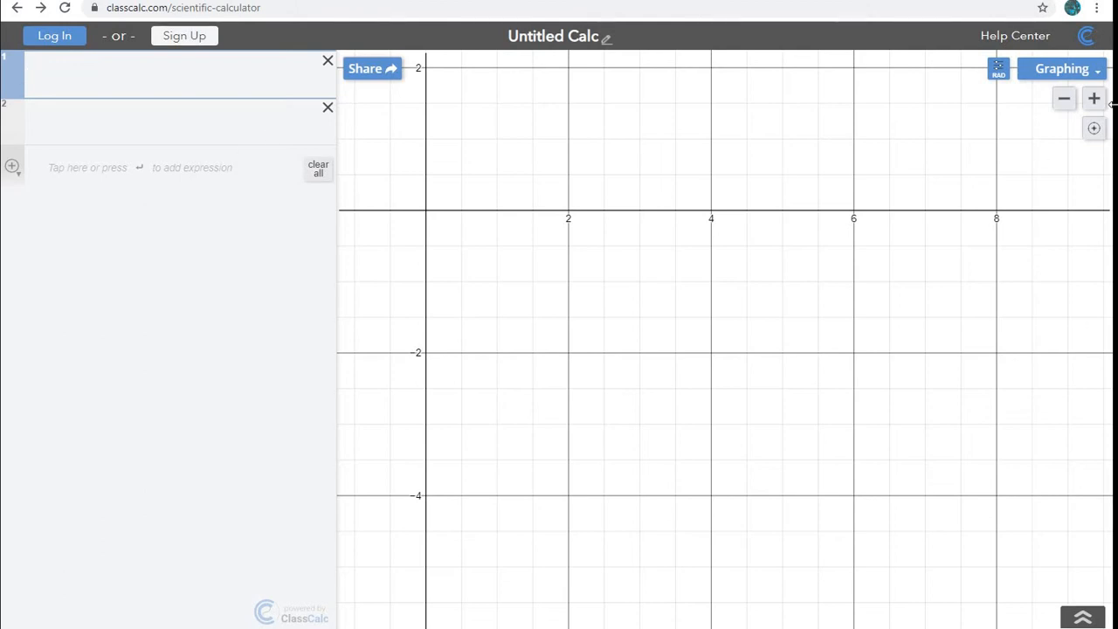
mouse_move(643, 88)
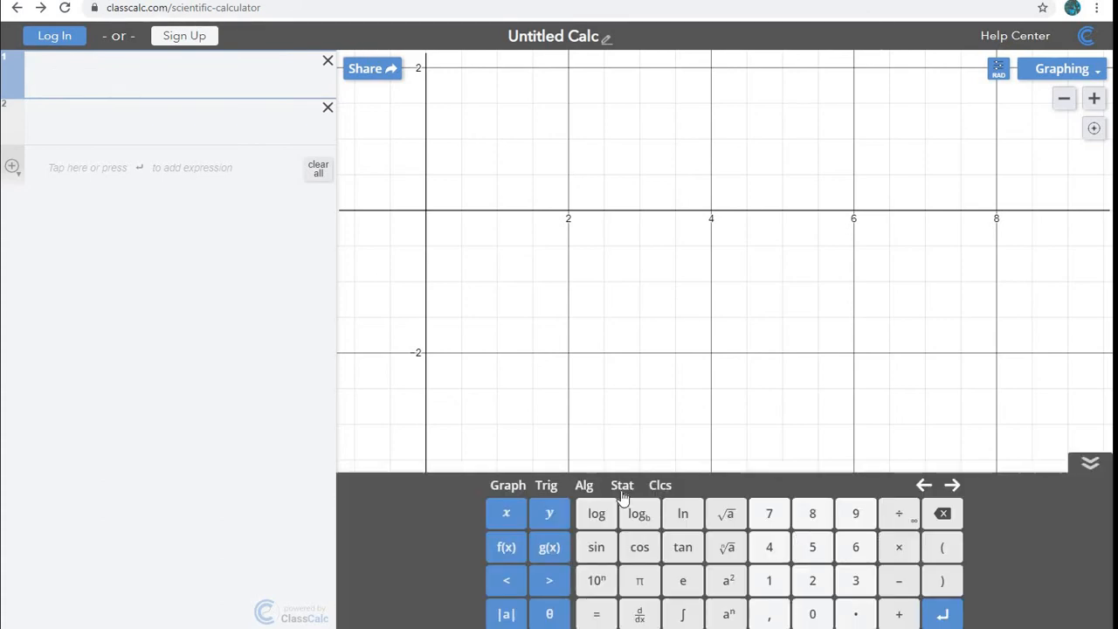
Insert the binomial distribution function from the Stat > dist/plot keypad menu.
click(622, 485)
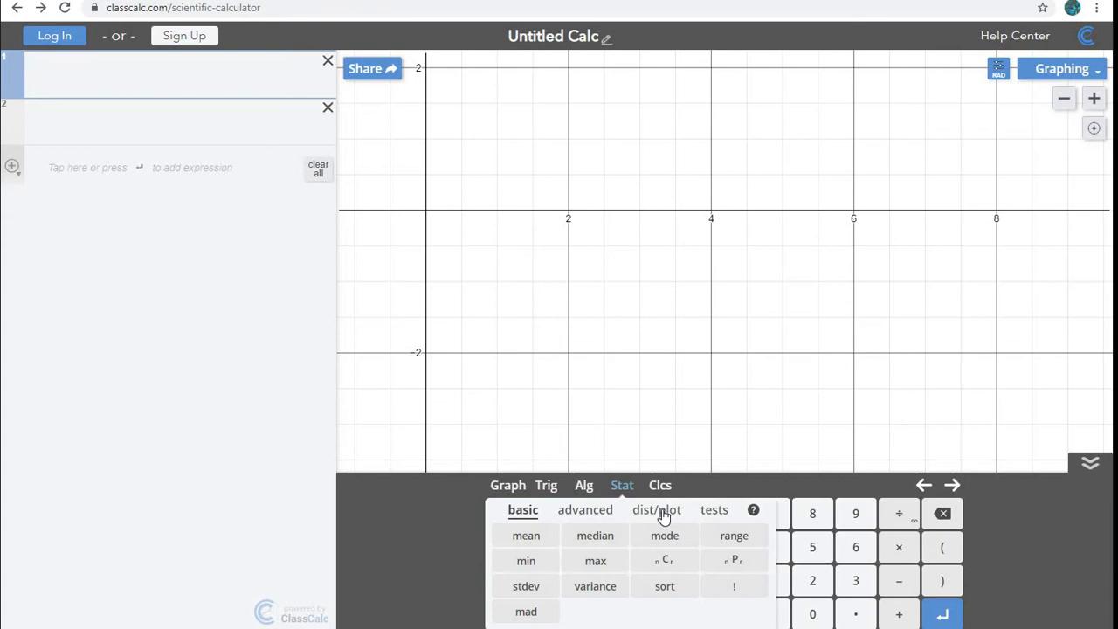
click(656, 509)
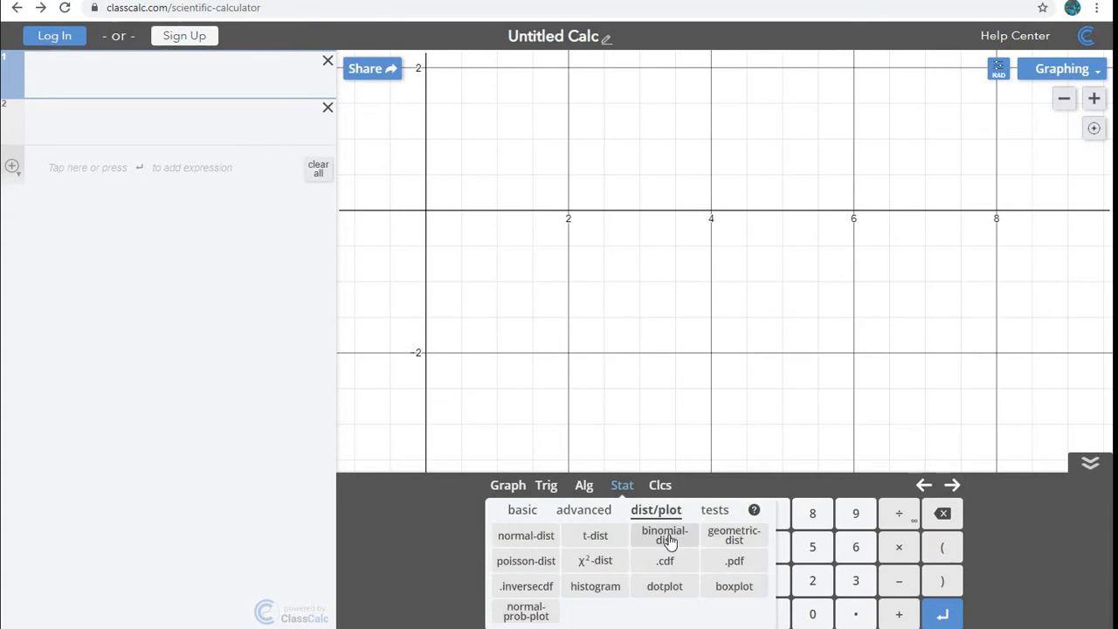
click(664, 535)
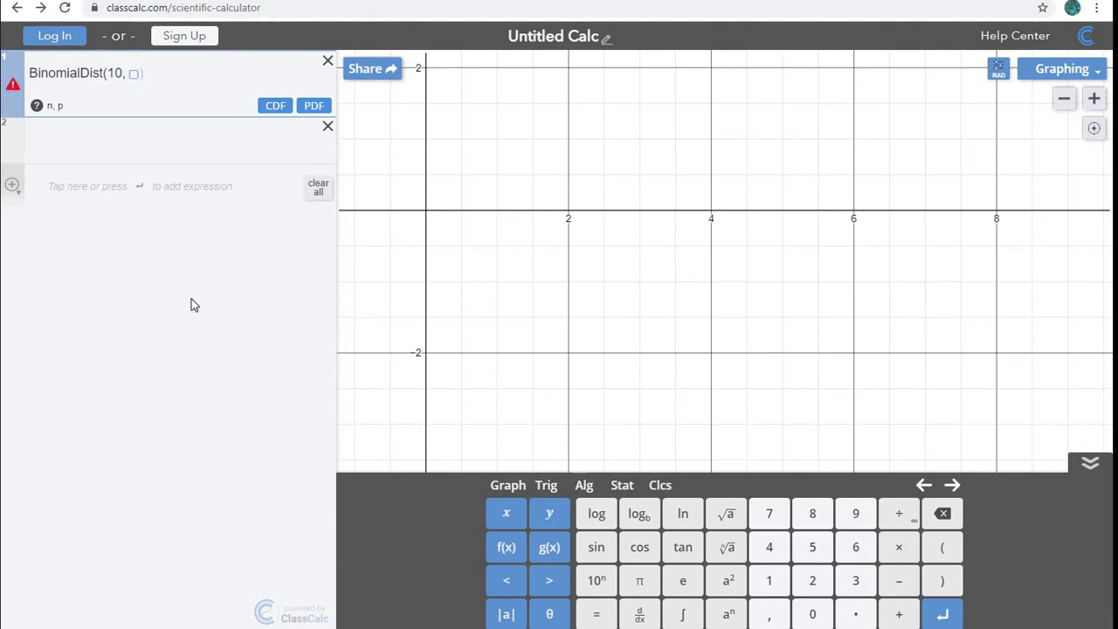
Enter 1/6 as the probability argument to complete BinomialDist(10, 1/6).
click(140, 72)
text(1/6)
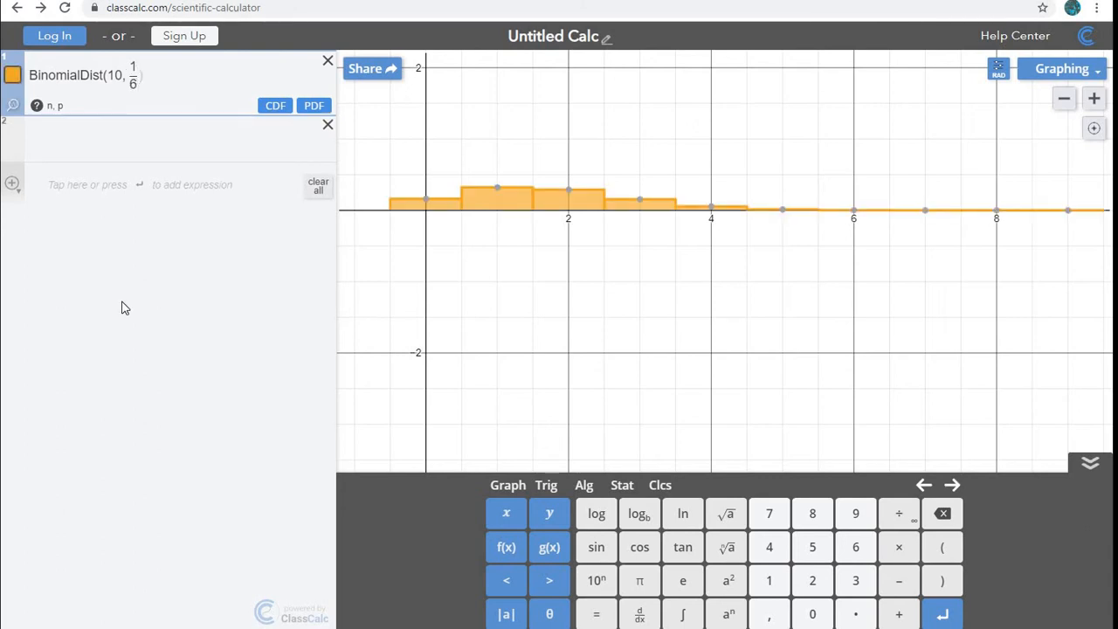
mouse_move(1074, 218)
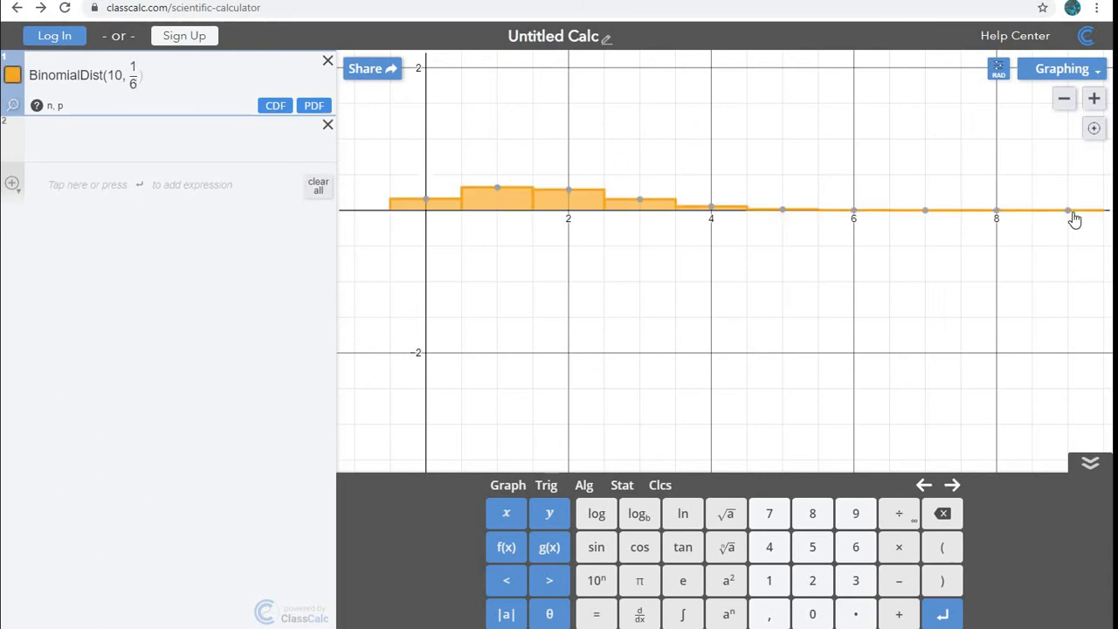
mouse_move(952, 223)
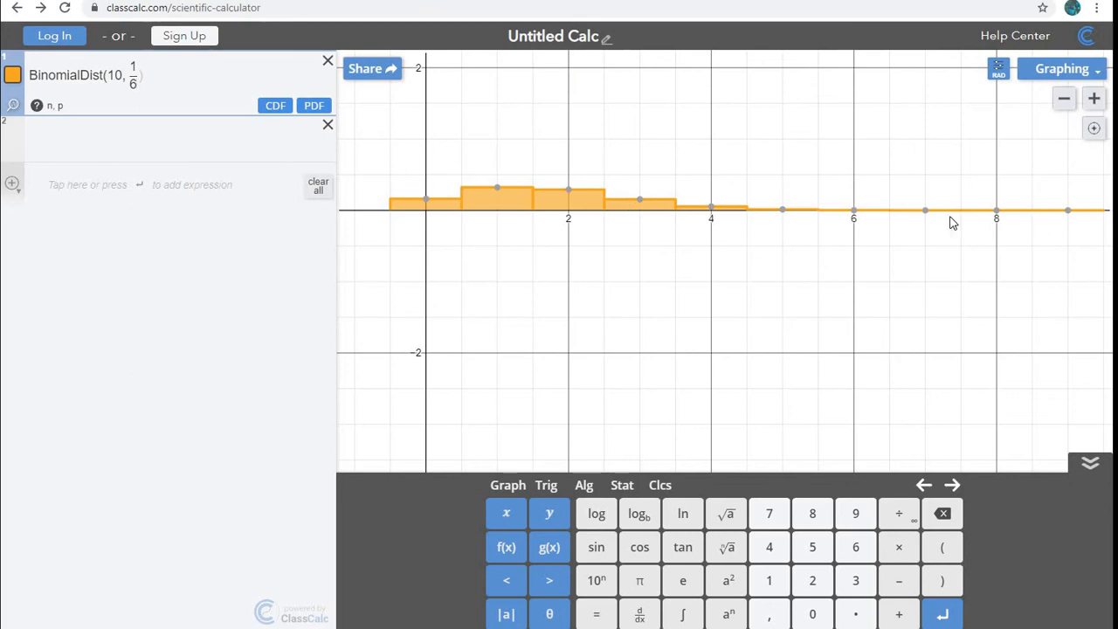
mouse_move(422, 266)
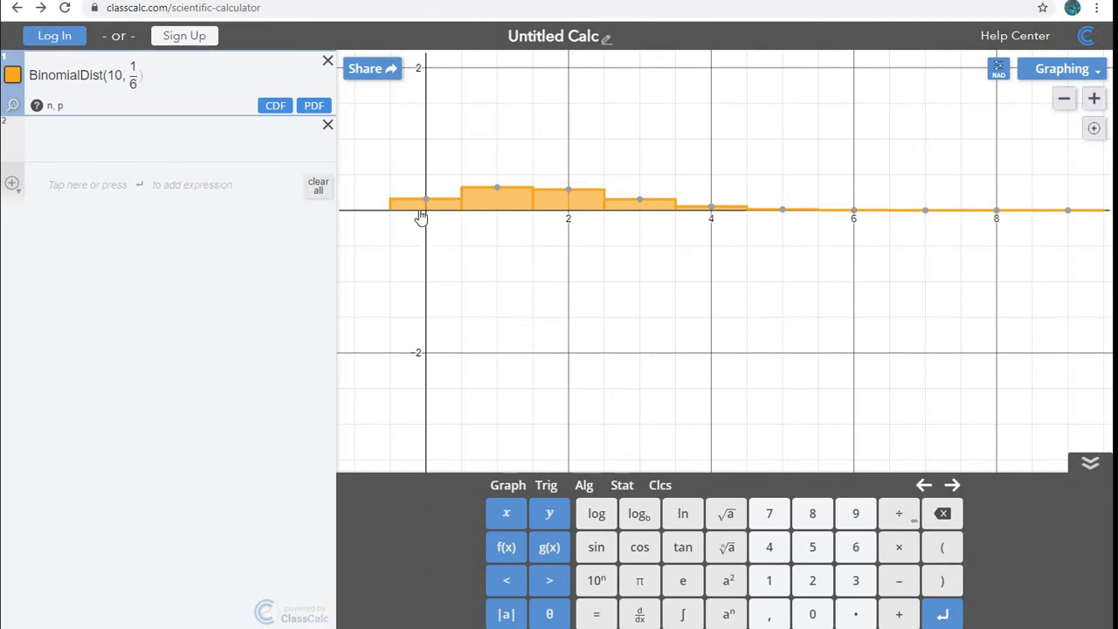
mouse_move(425, 199)
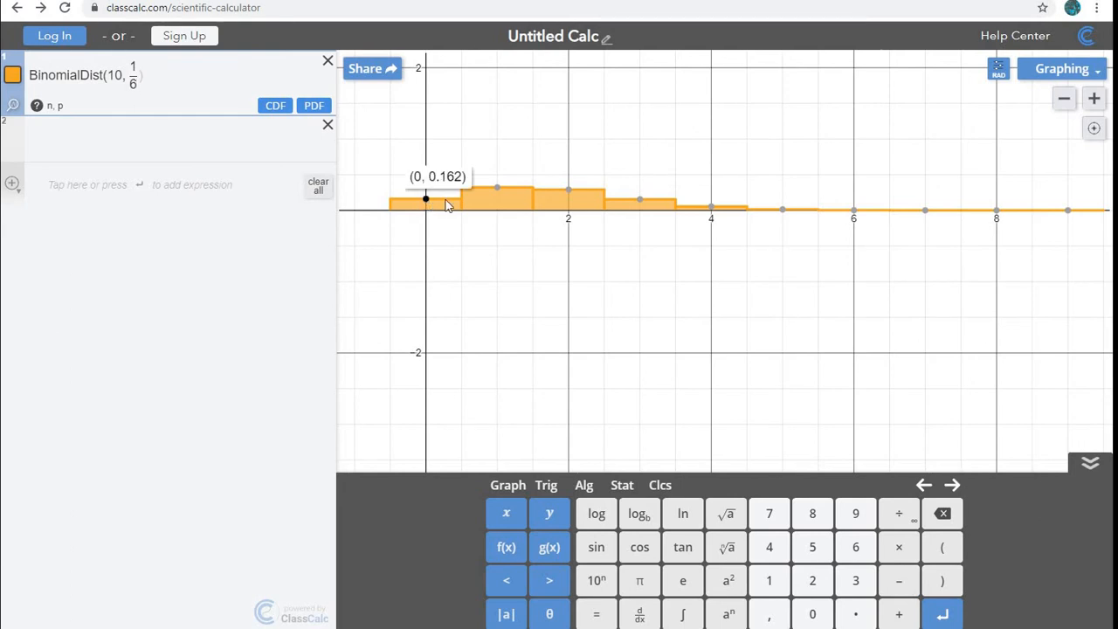
mouse_move(562, 199)
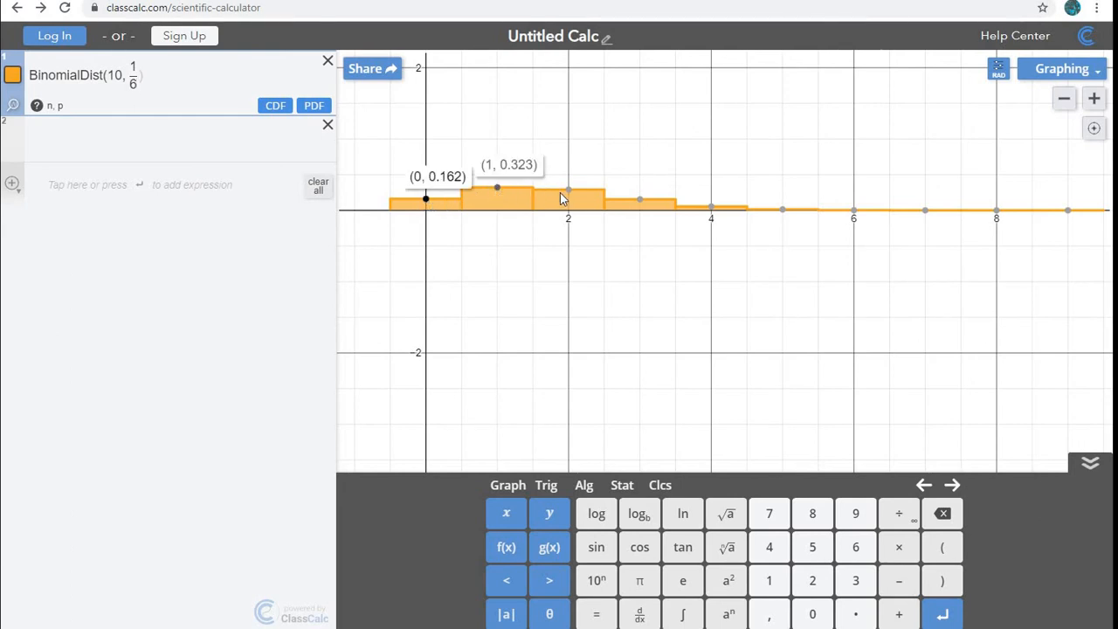
mouse_move(753, 216)
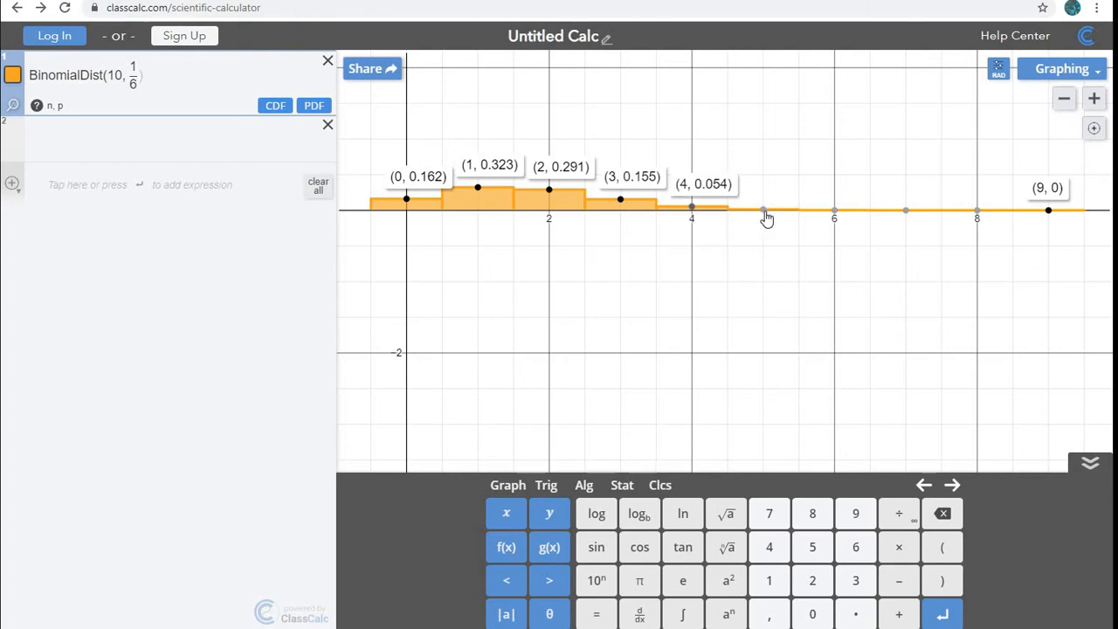
mouse_move(976, 220)
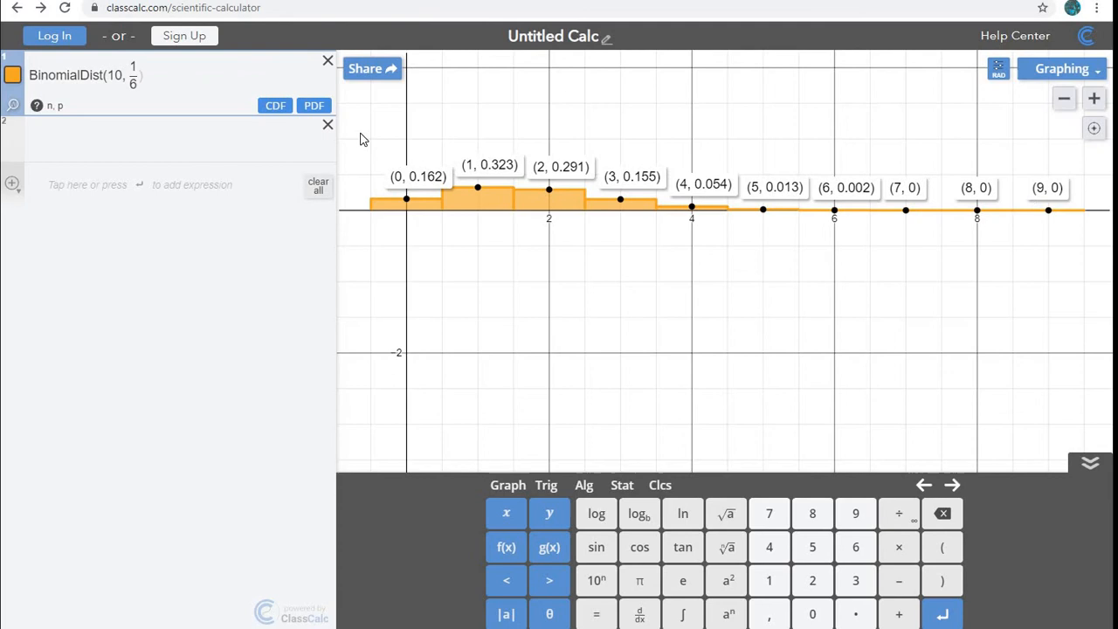
mouse_move(802, 204)
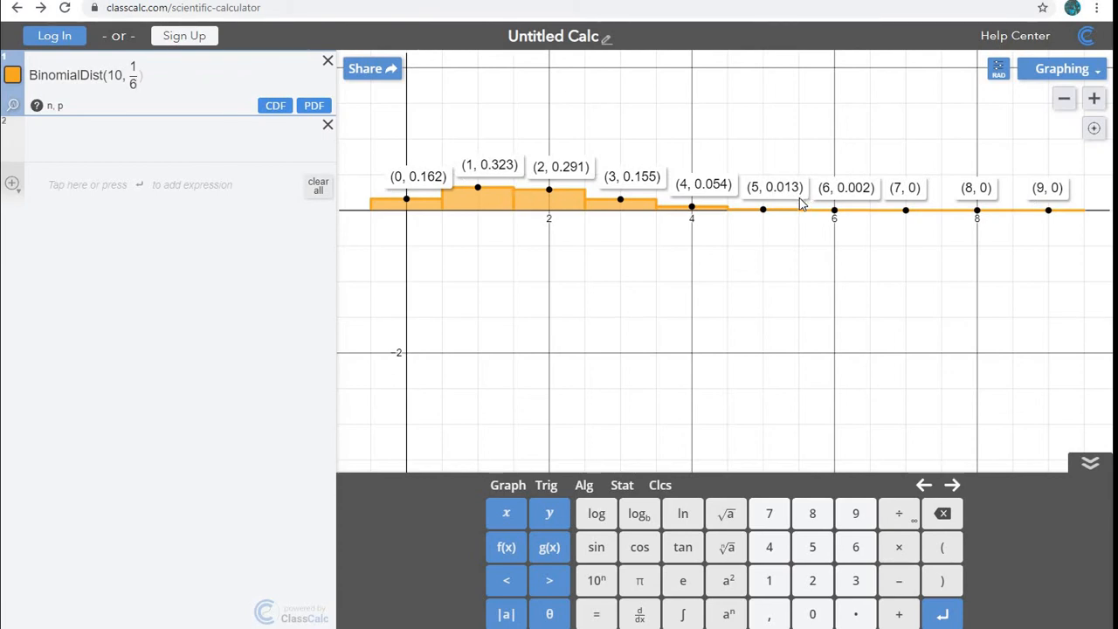
mouse_move(1057, 200)
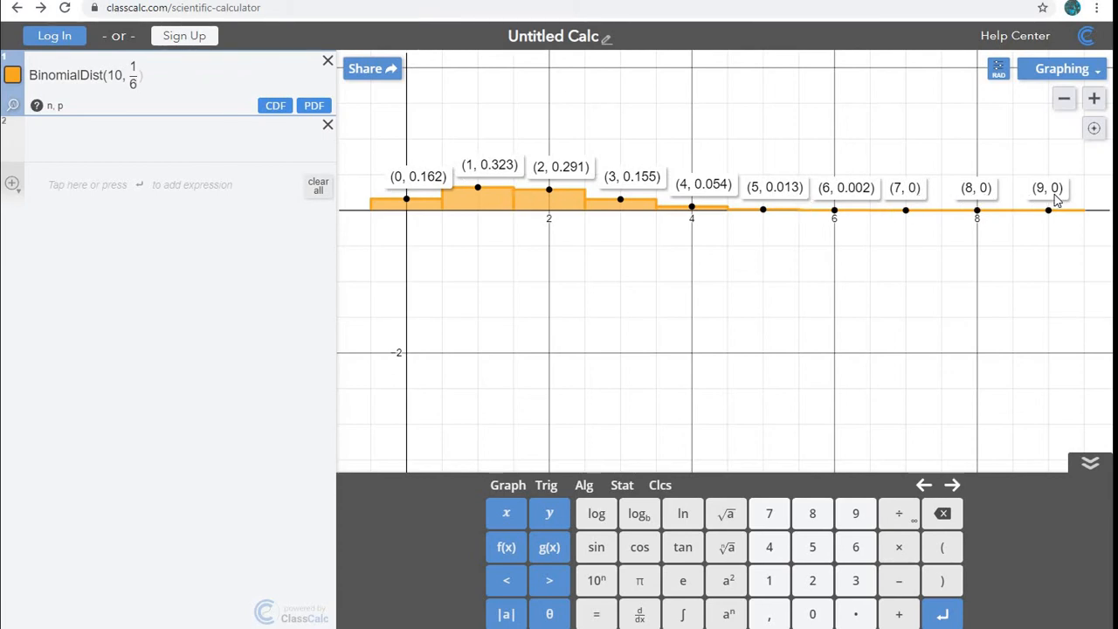
mouse_move(1062, 208)
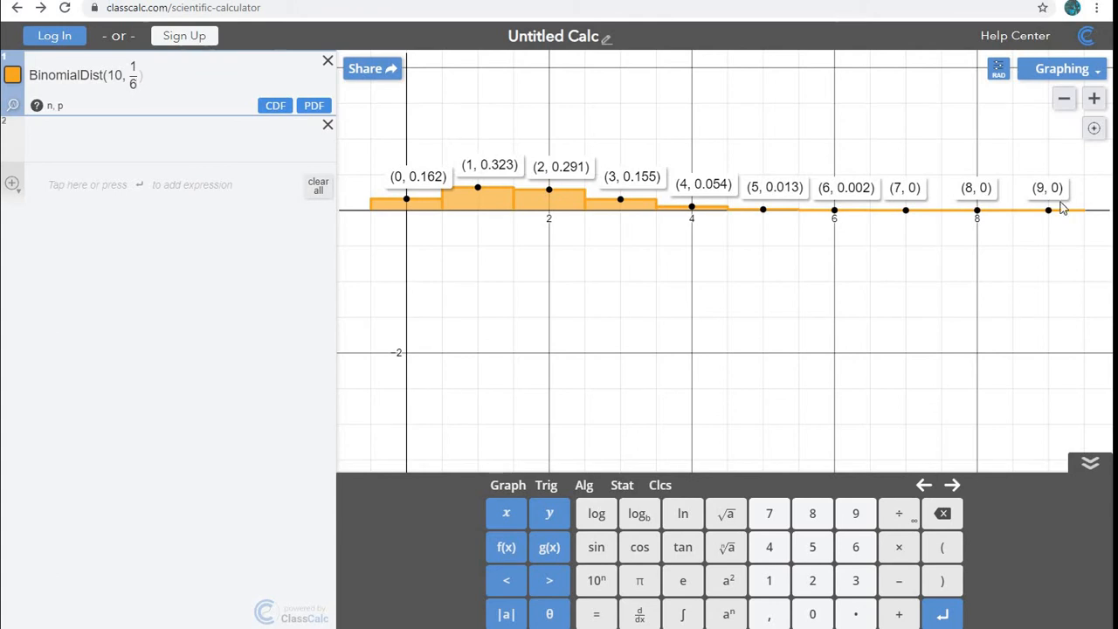
mouse_move(926, 199)
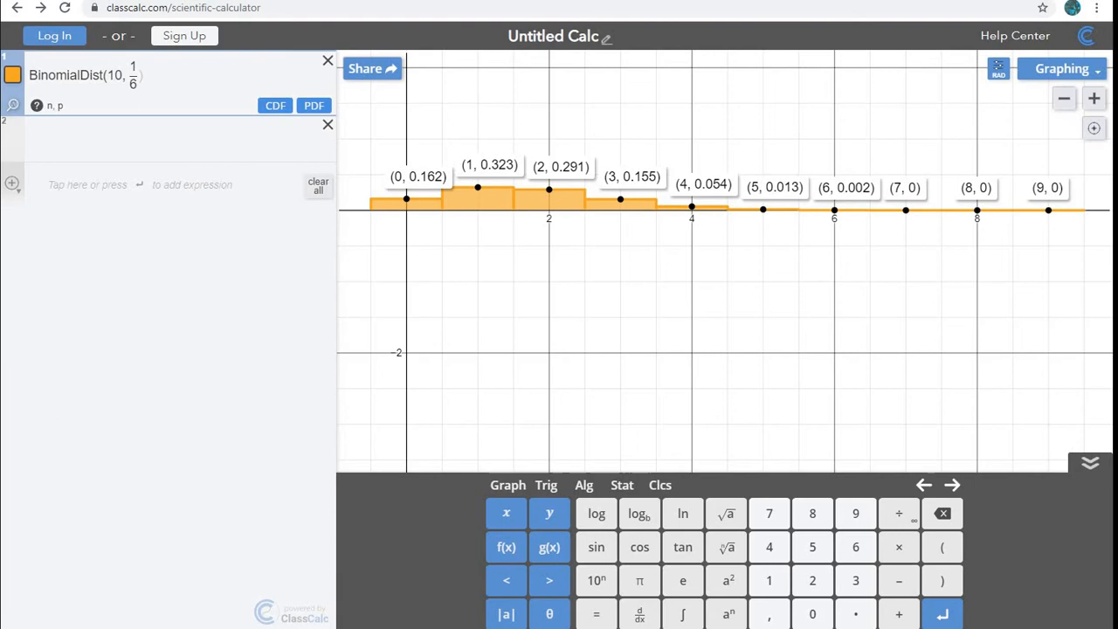
mouse_move(638, 195)
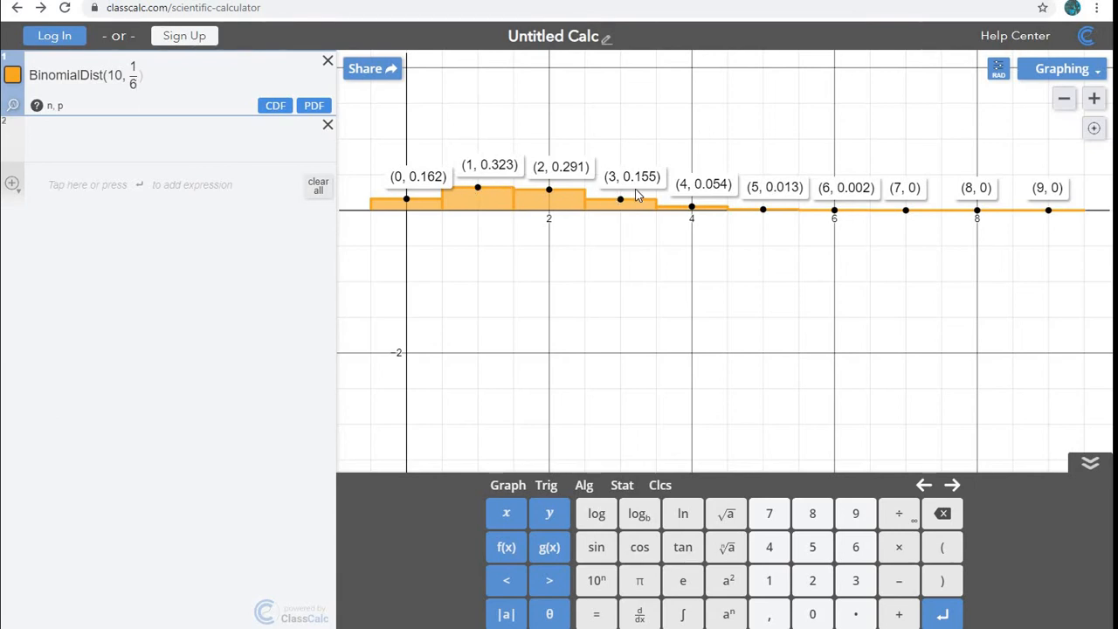
mouse_move(645, 190)
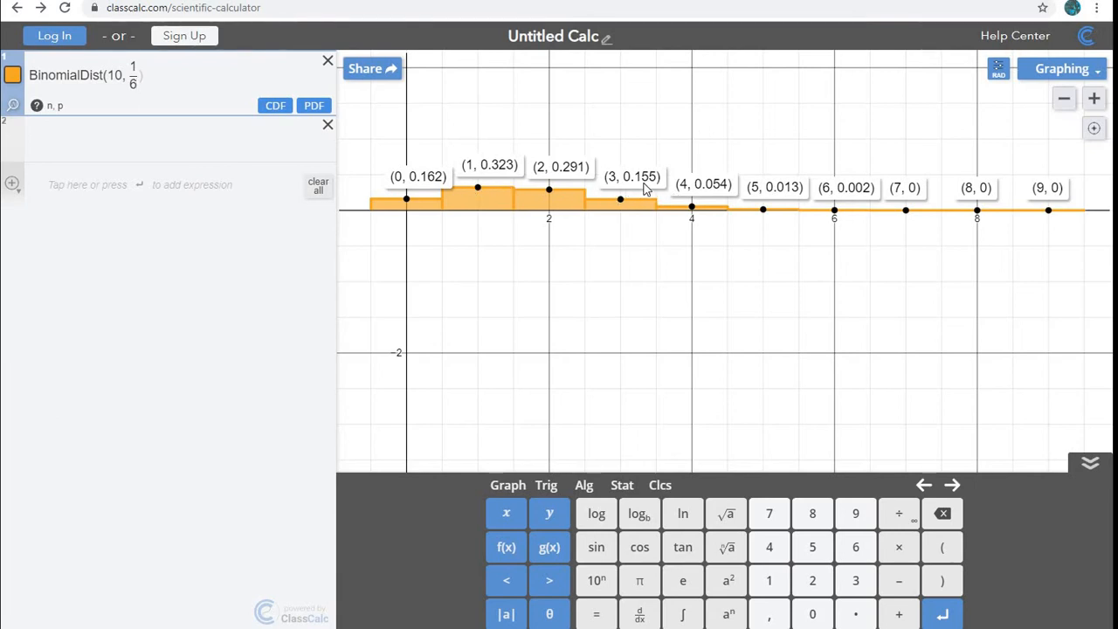
mouse_move(304, 120)
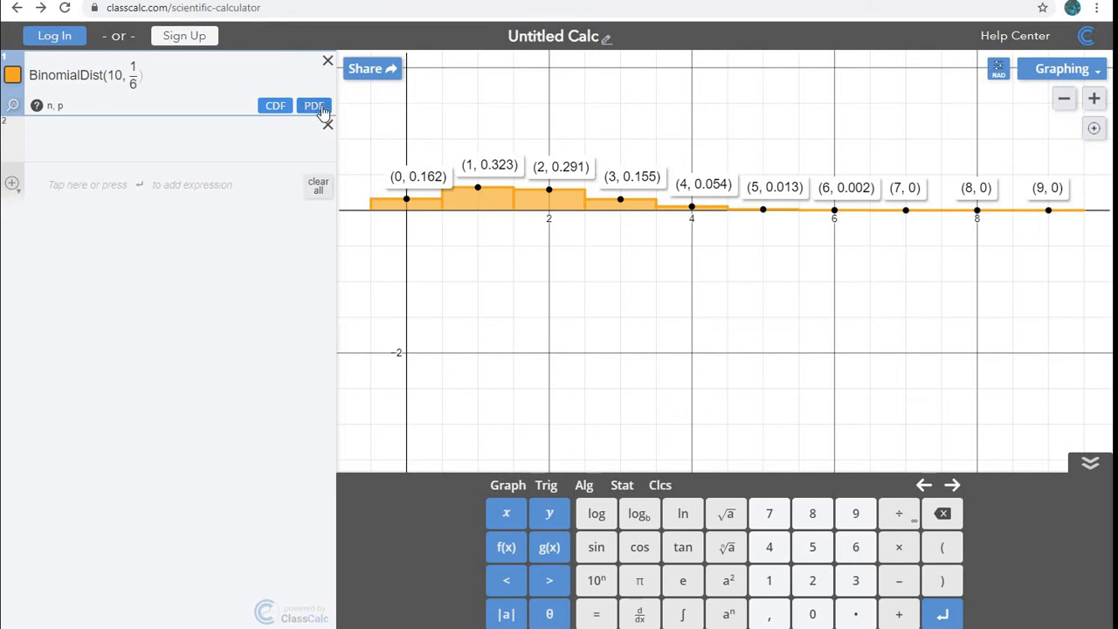
Add a PDF row and evaluate exactly 3 successes, giving 0.1550453596.
click(314, 105)
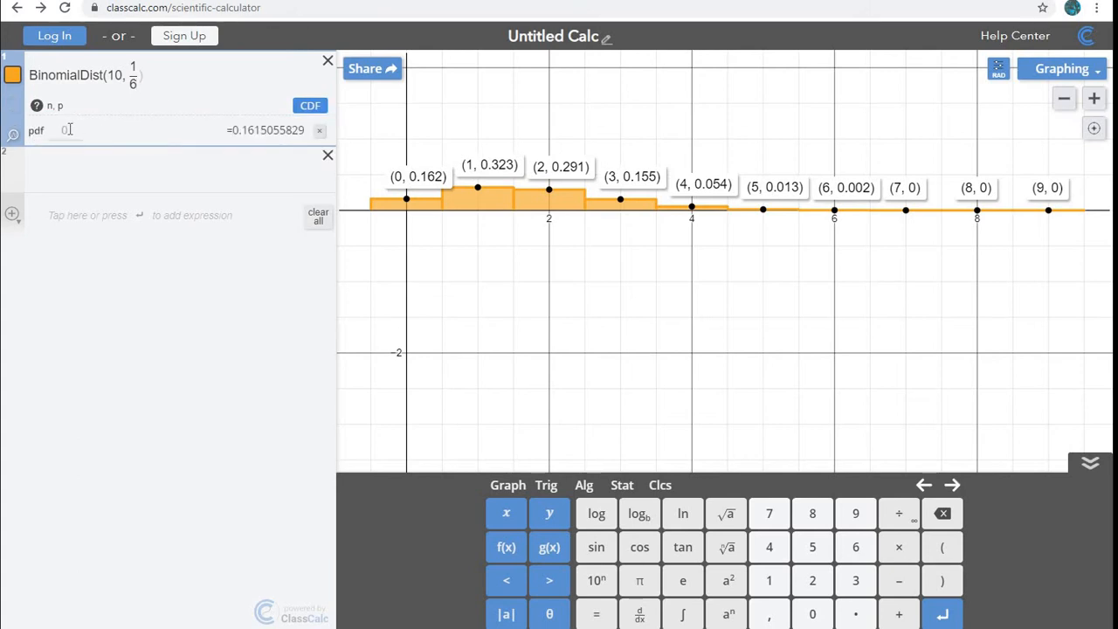
text(3)
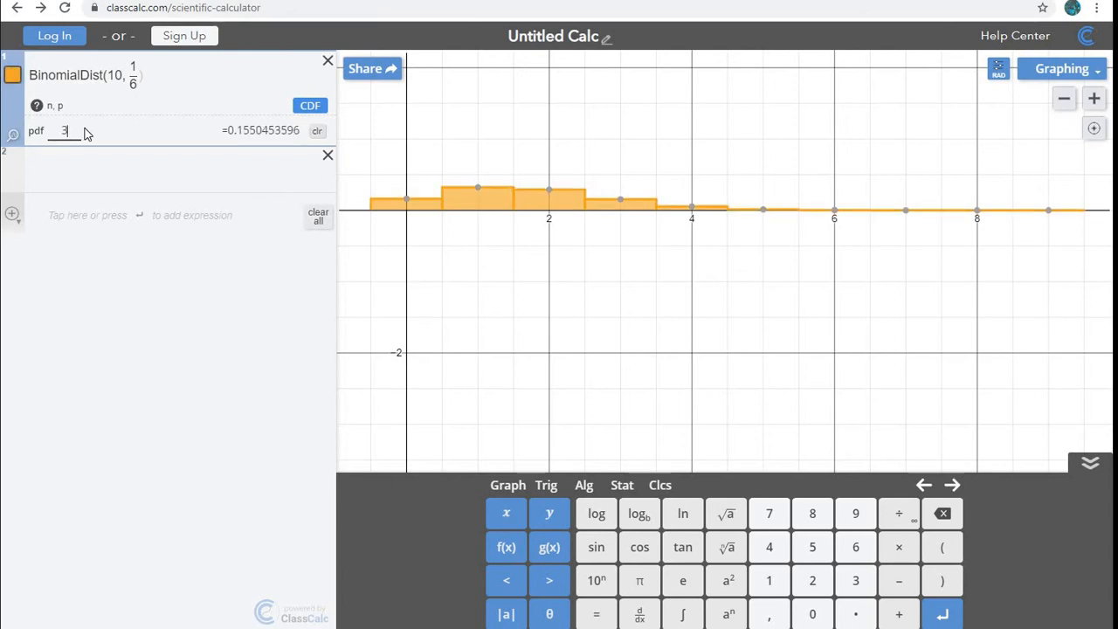
mouse_move(913, 33)
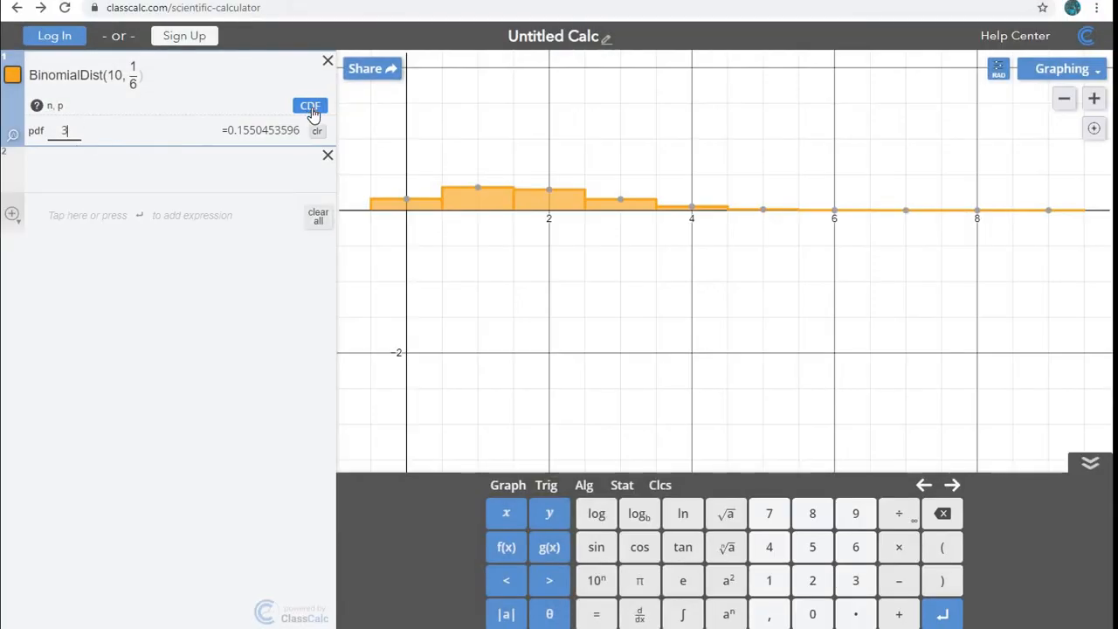
Add a CDF row for cumulative probability over a range.
click(310, 106)
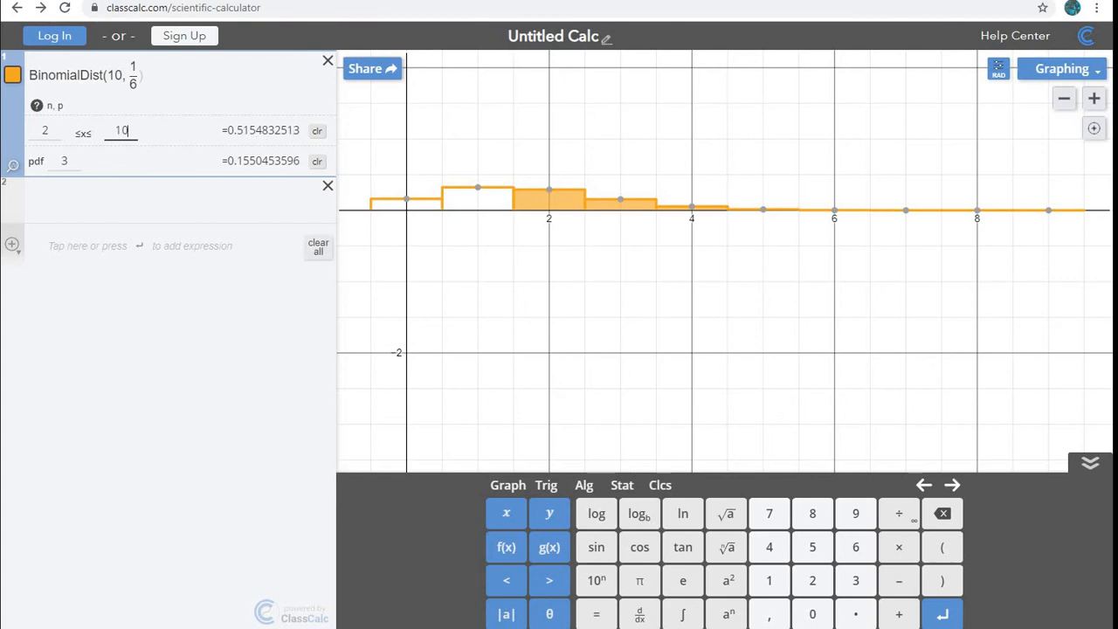
mouse_move(99, 143)
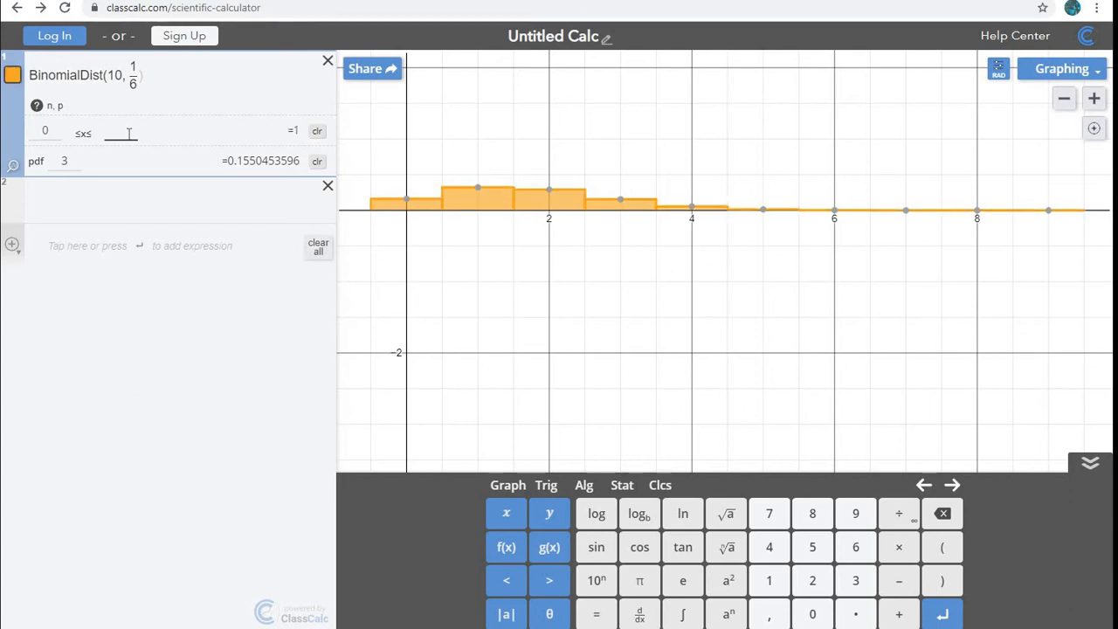
Set the CDF upper bound to 4 and select the shaded bars.
text(4)
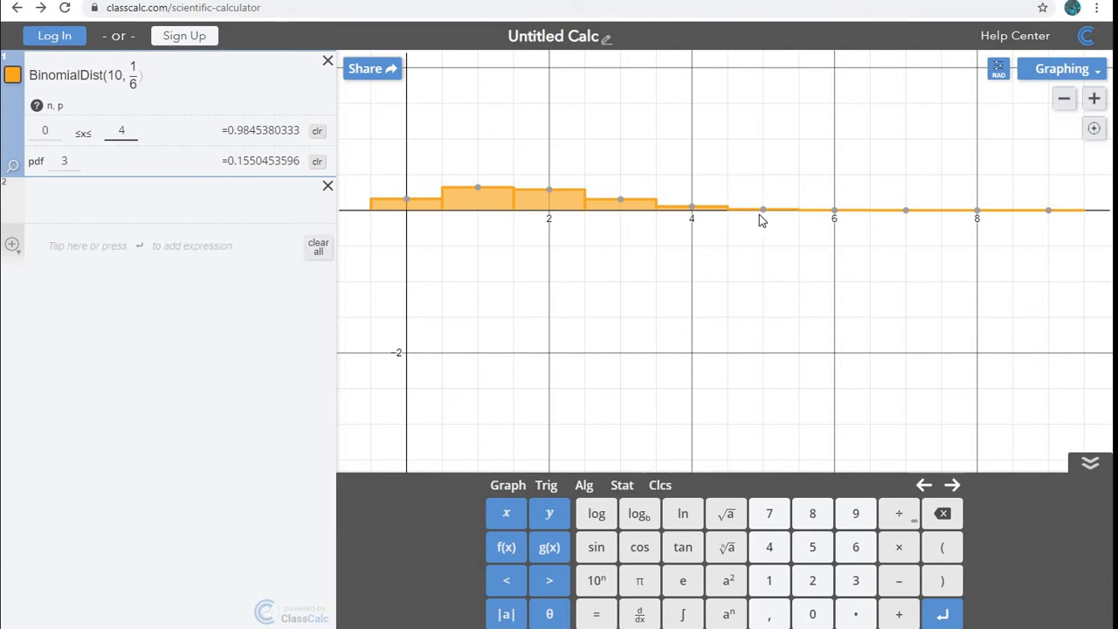
mouse_move(400, 208)
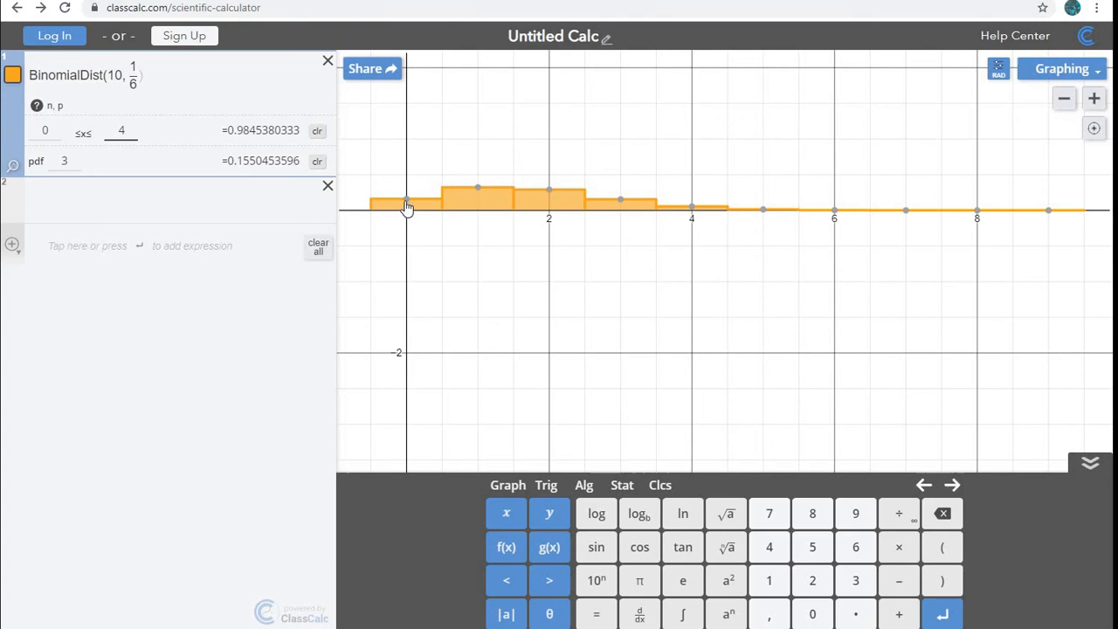
mouse_move(557, 196)
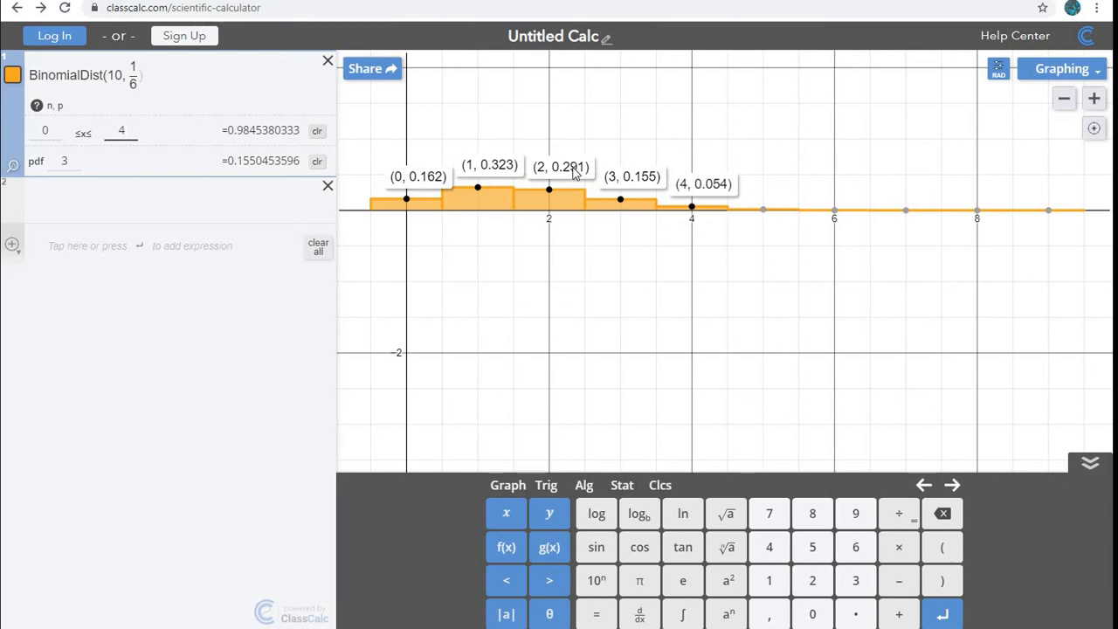
mouse_move(94, 140)
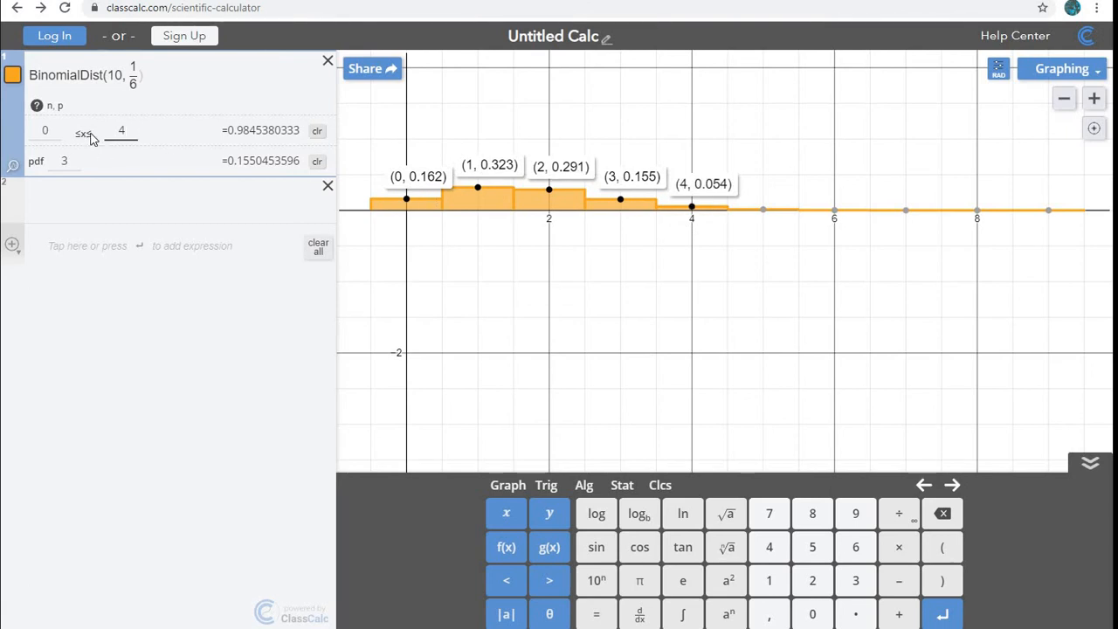
mouse_move(421, 181)
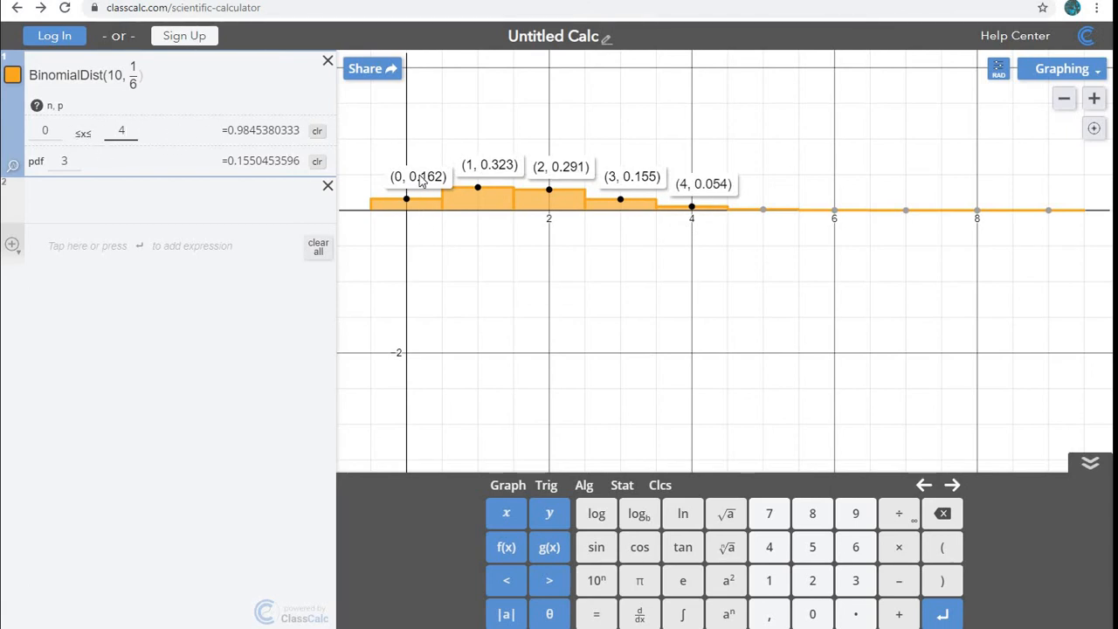
mouse_move(638, 217)
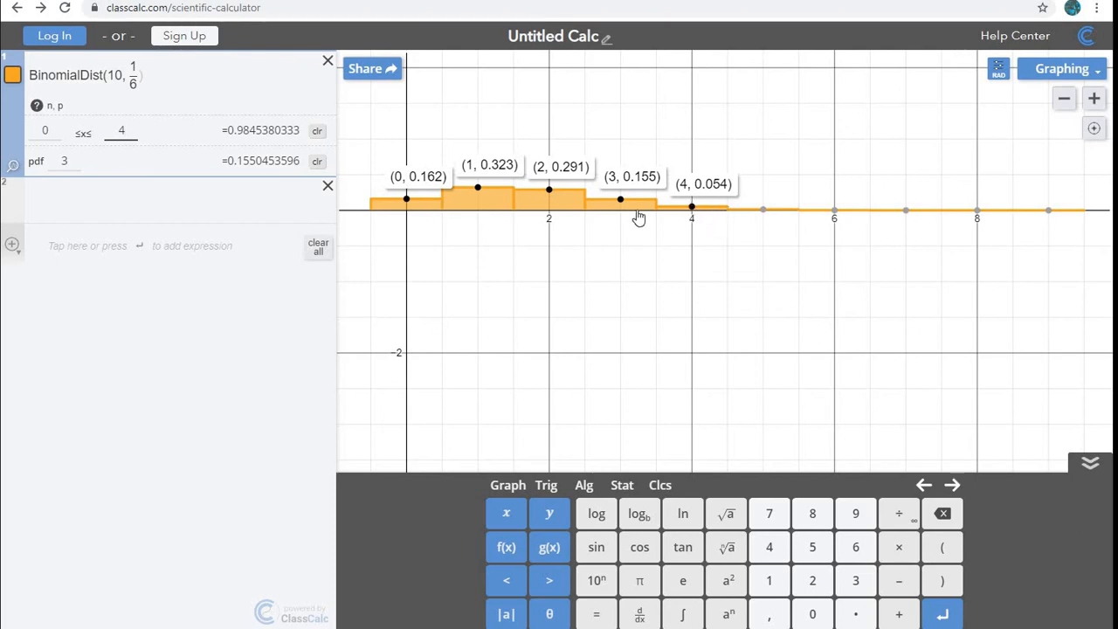
mouse_move(290, 140)
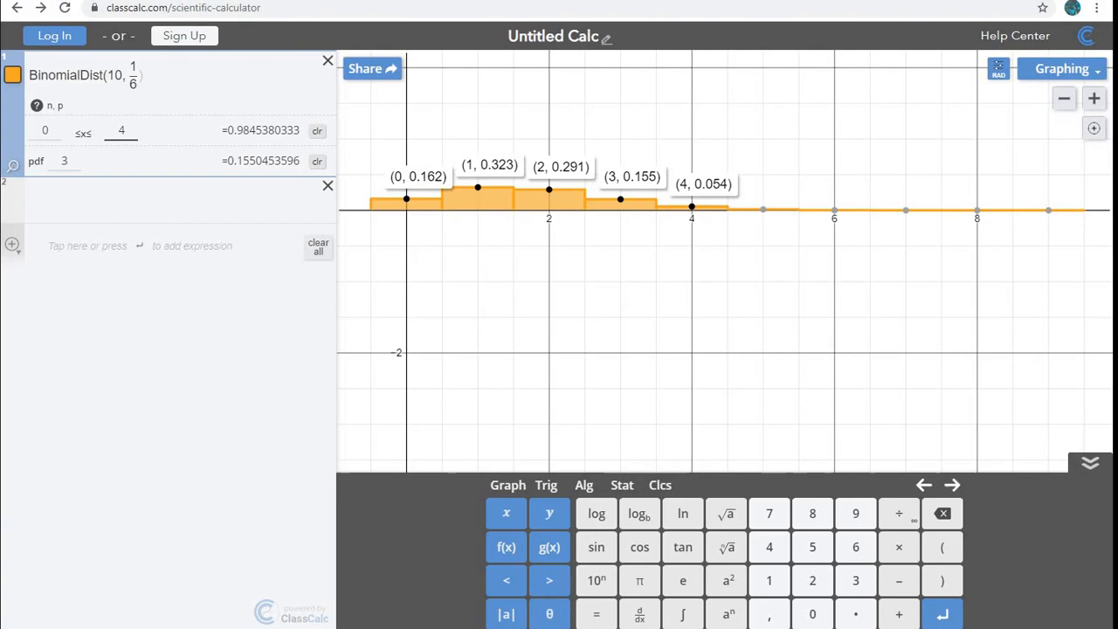
click(102, 182)
text(3)
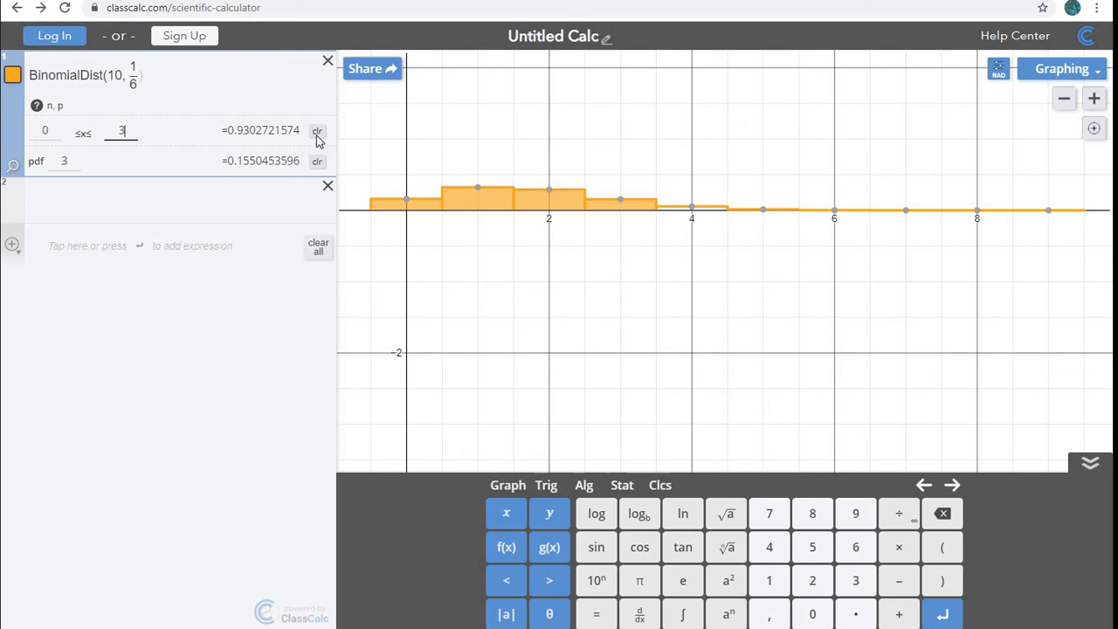
mouse_move(398, 330)
text(2)
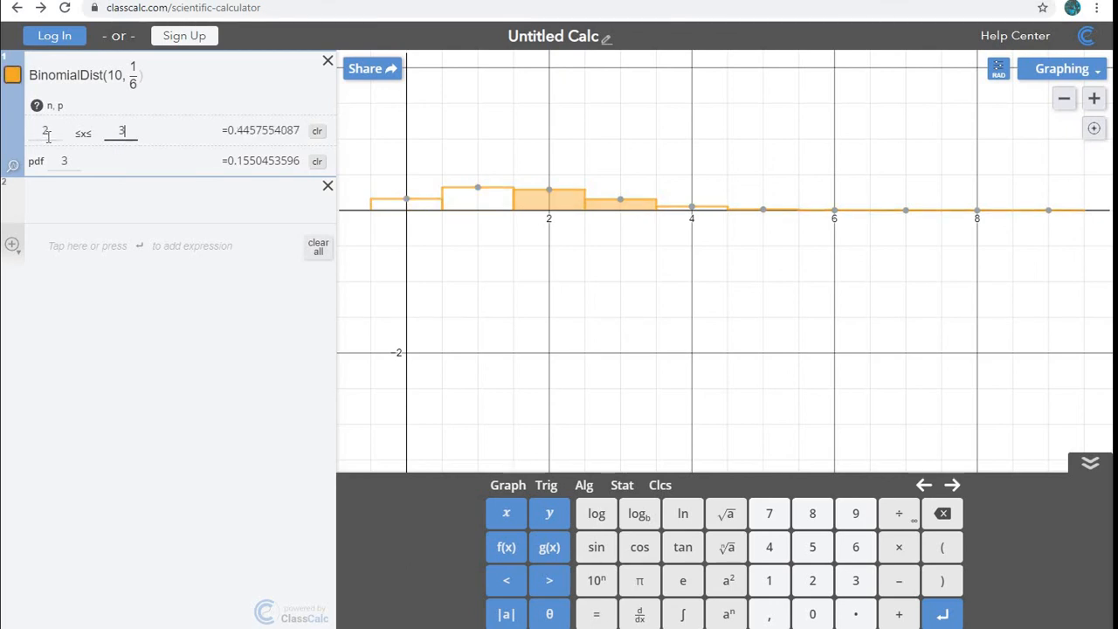
Set the CDF upper bound to 10, giving 0.5154832513 for 2 to 10.
text(10)
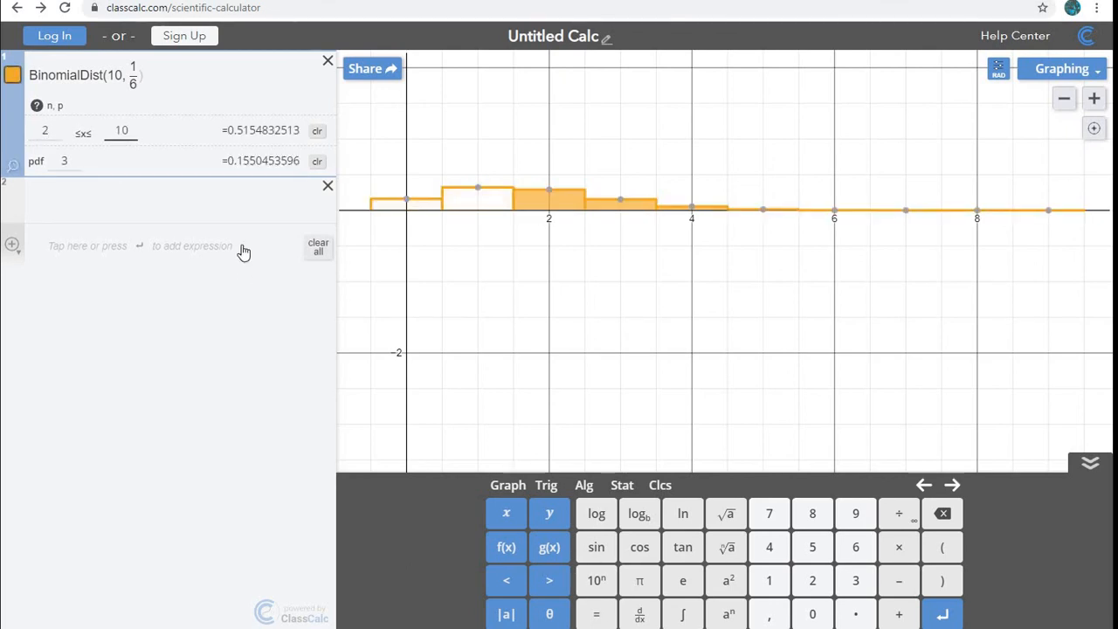
mouse_move(266, 143)
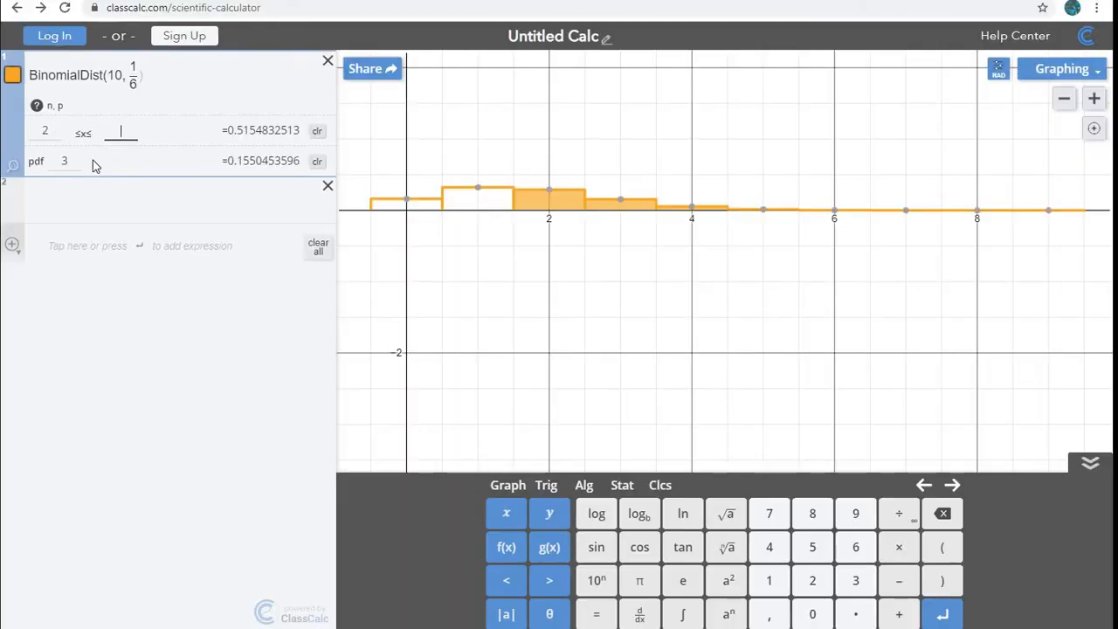
Change the CDF upper bound to 5, giving 0.5130450948 for 2 to 5.
text(5)
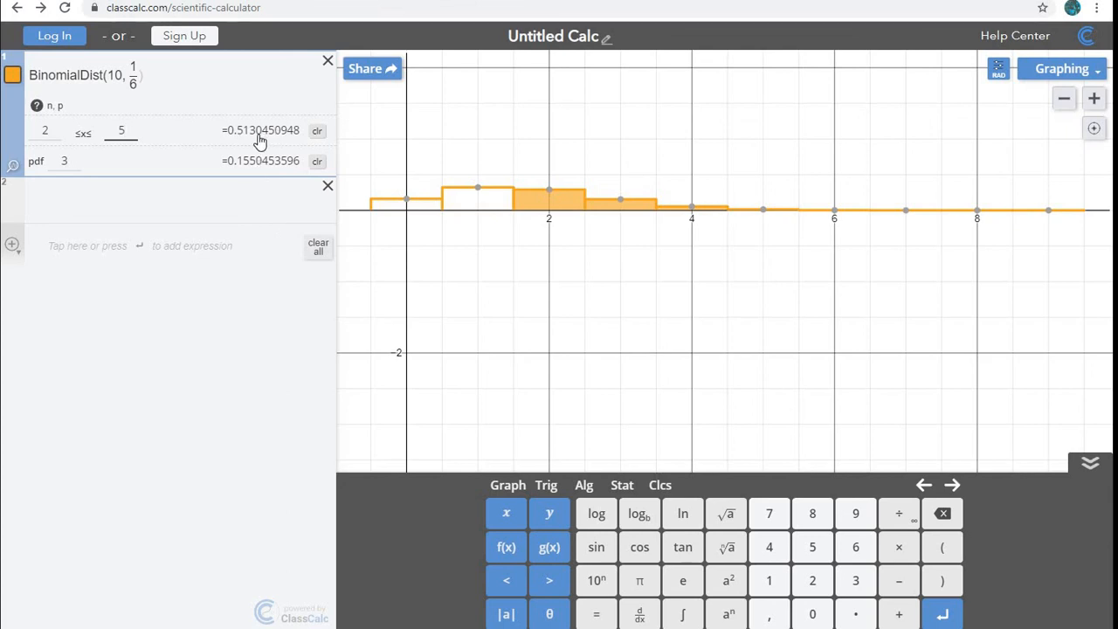